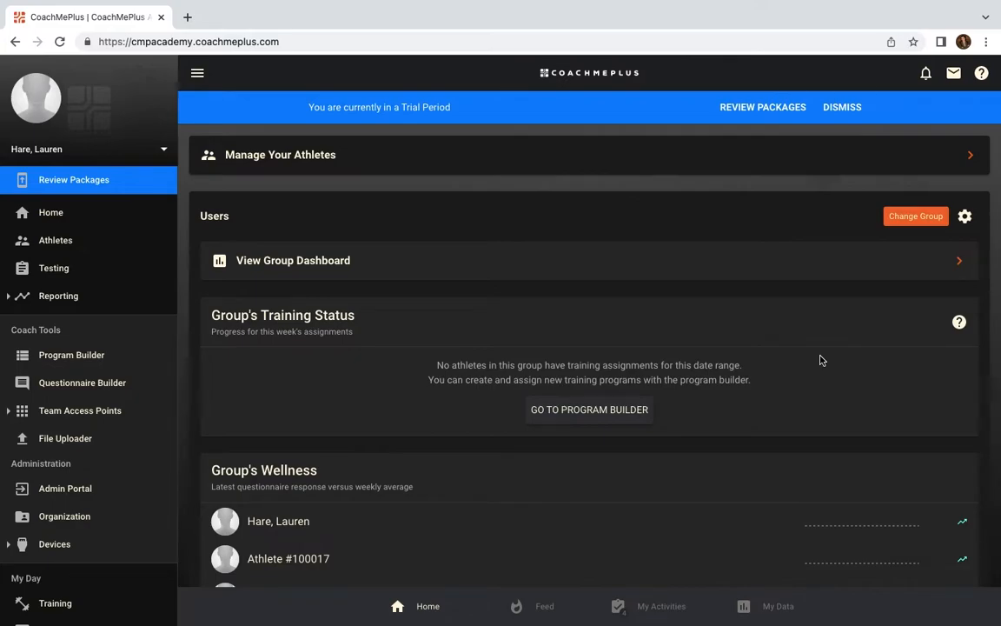
- Go to the athlete management area from the home dashboard
click(56, 240)
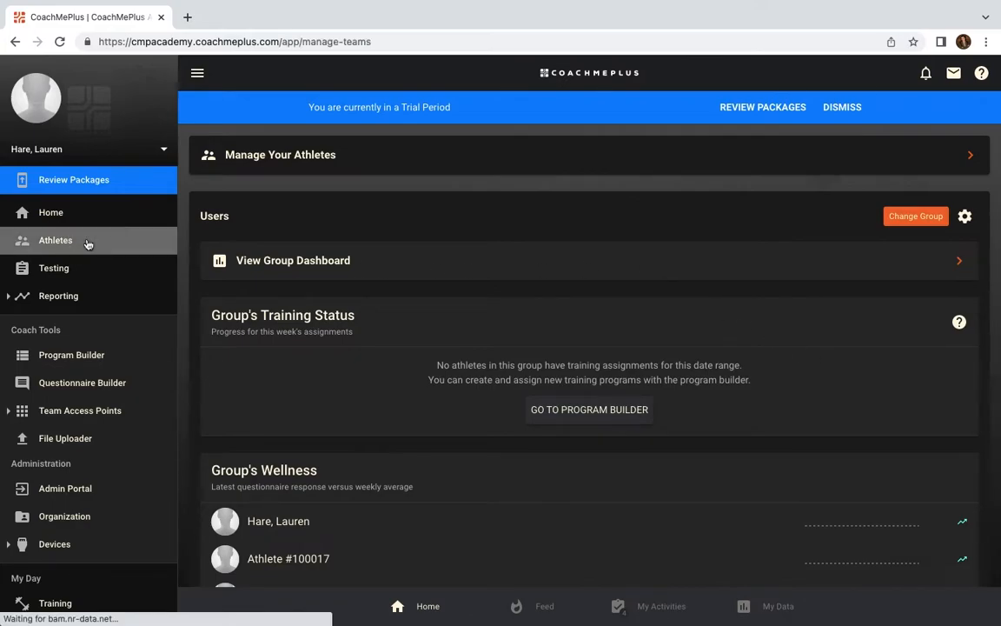
- Start a Create Athlete form in Users > Athletes, touch the email and Tags fields, then leave via the menu
click(56, 240)
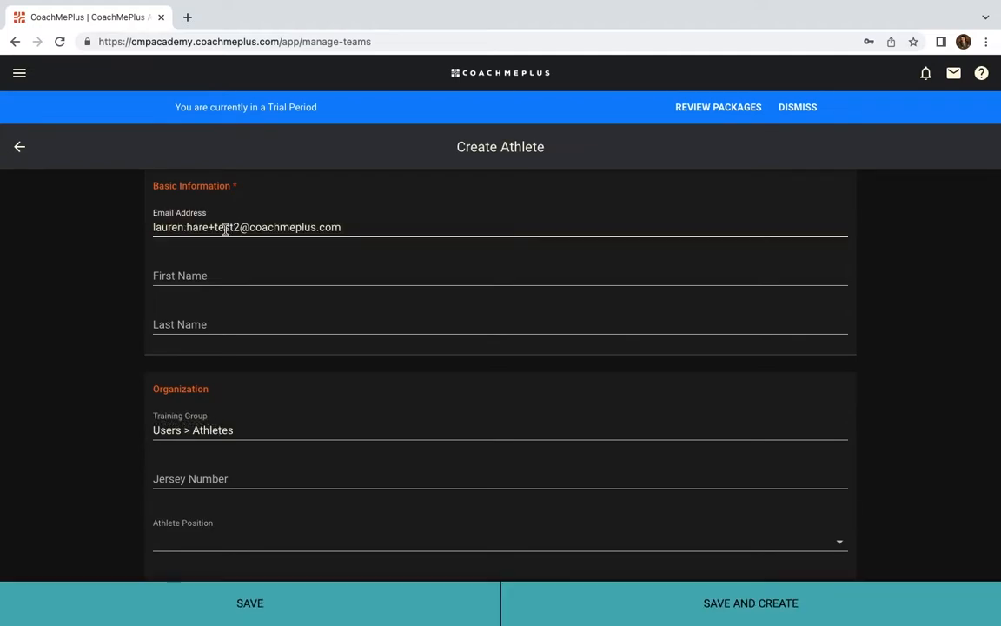
text(10)
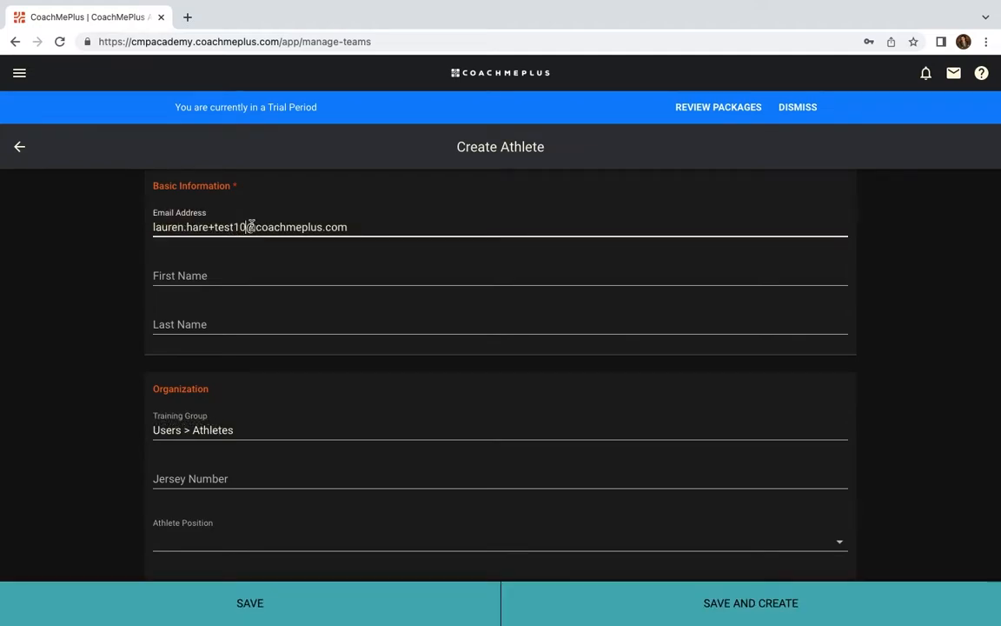
scroll(down, 3)
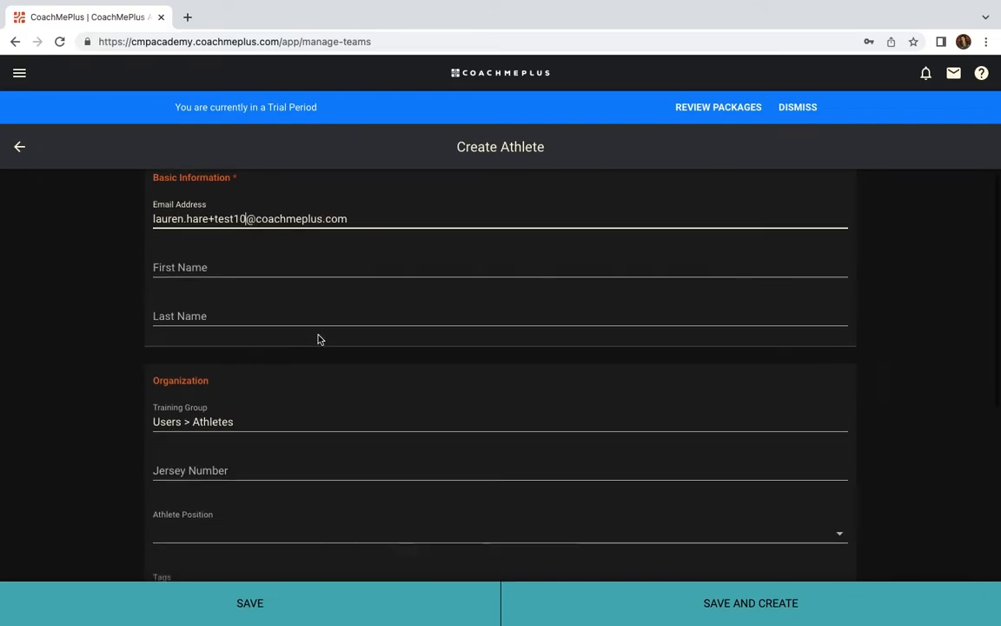
scroll(down, 3)
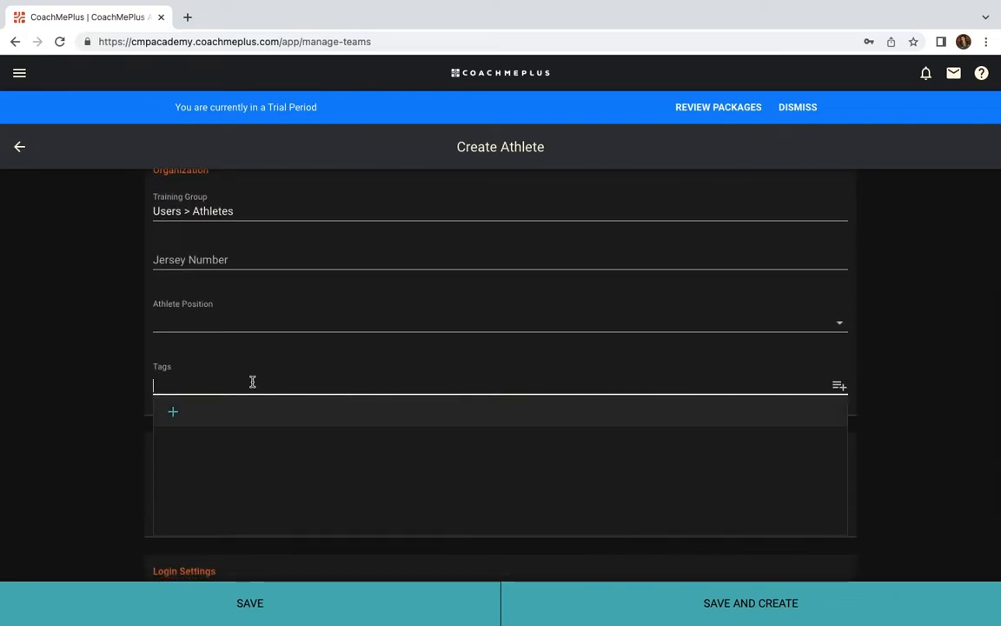
click(122, 386)
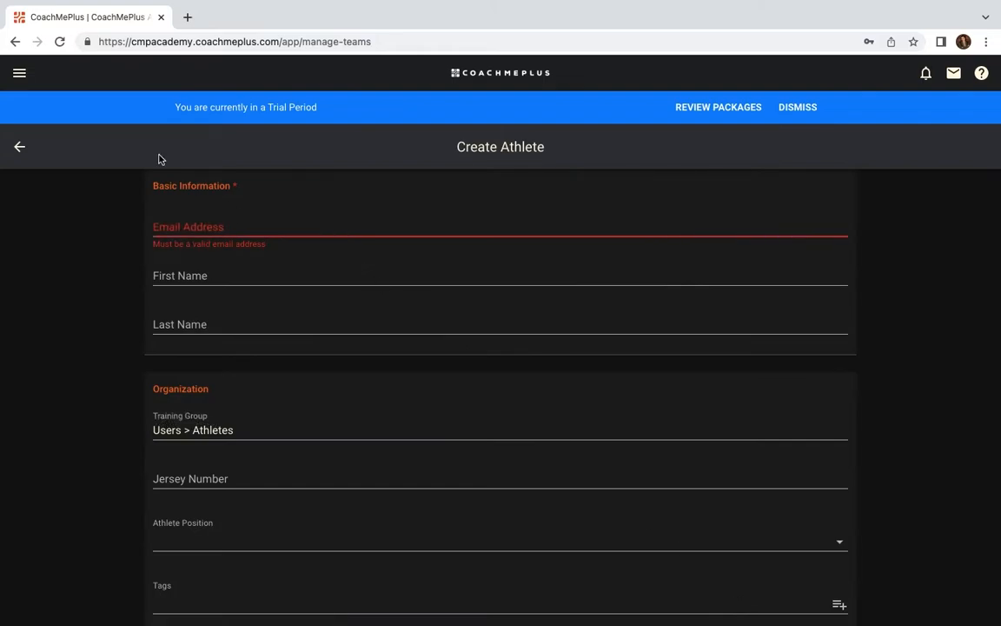
click(19, 73)
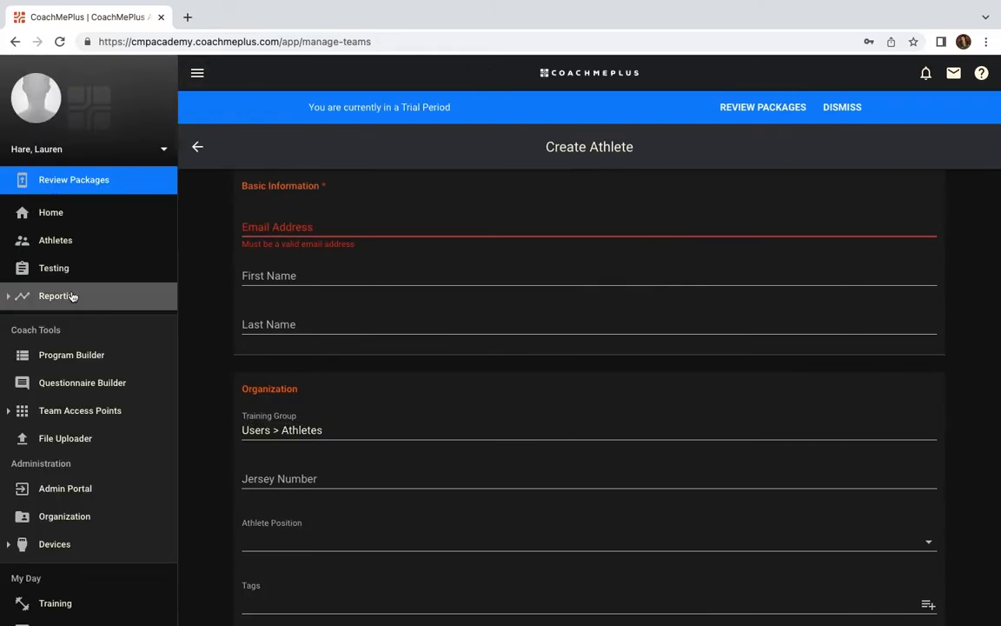
- Go to the Program Builder's Programs library list
click(71, 355)
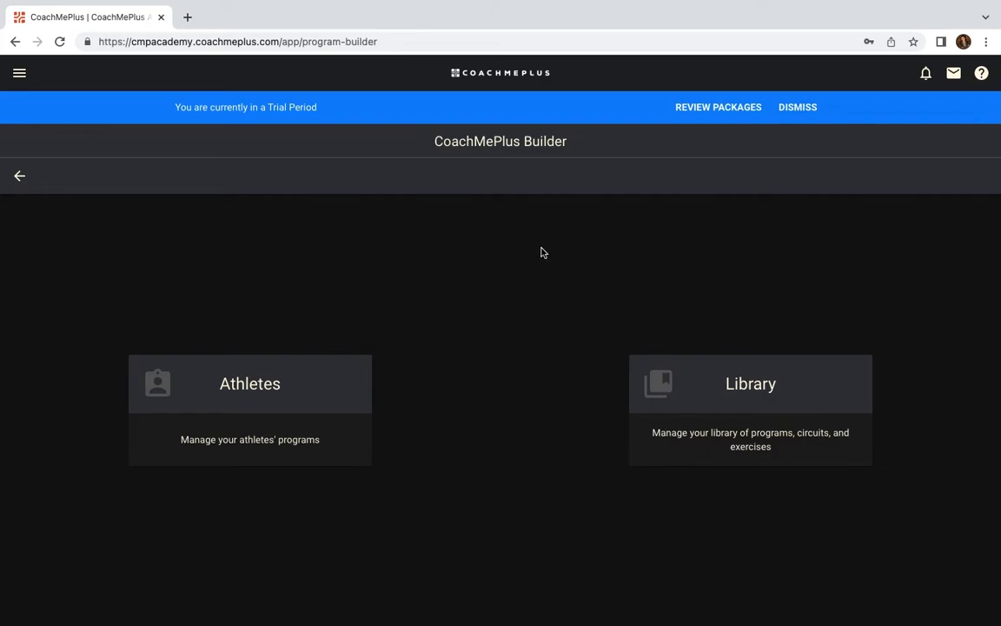
mouse_move(533, 251)
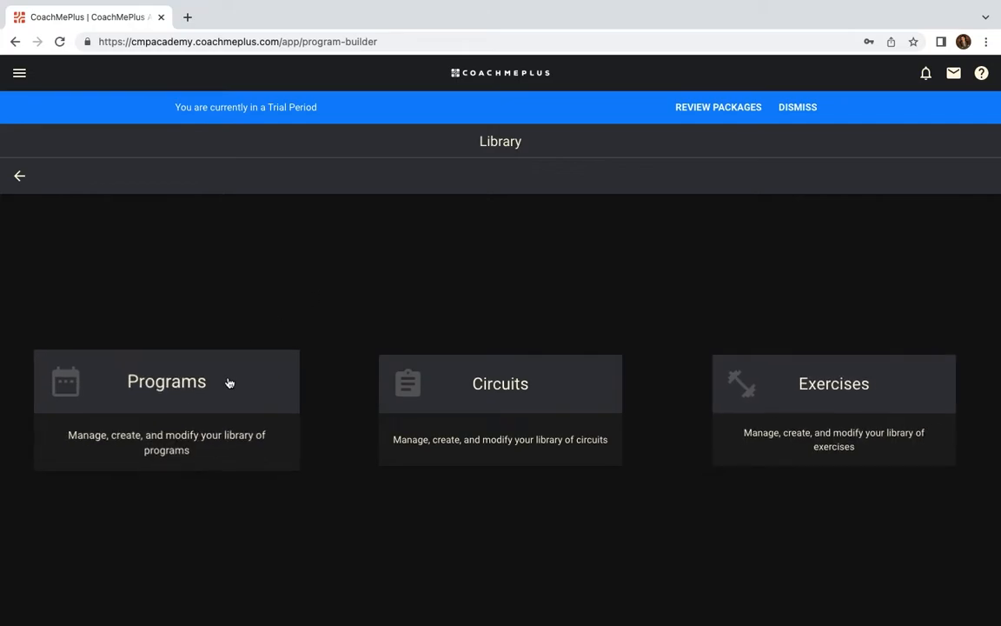
click(167, 381)
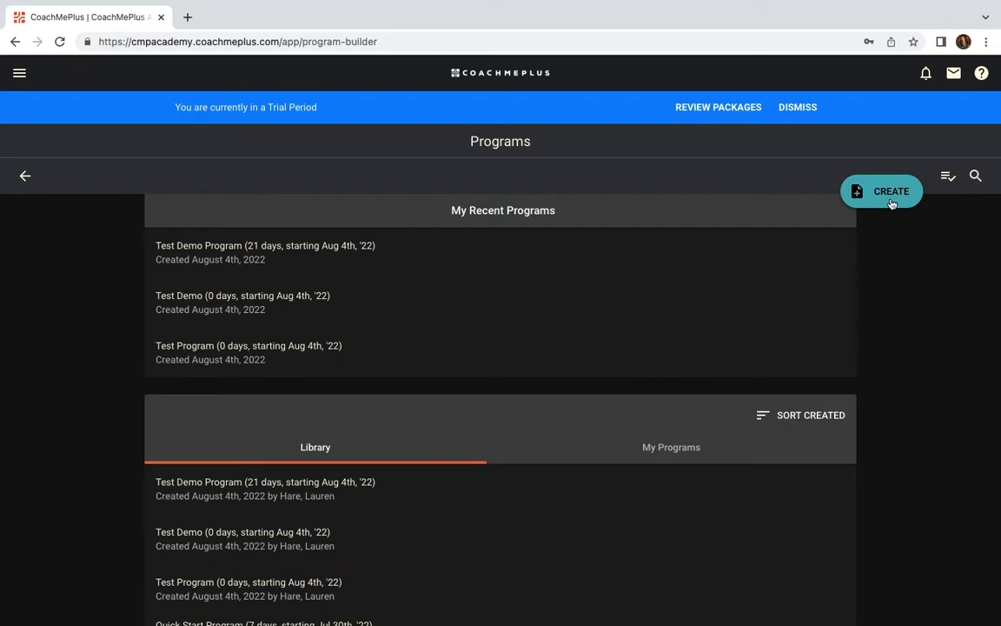
- Create a new library program titled 'Program #1' and save it
click(881, 190)
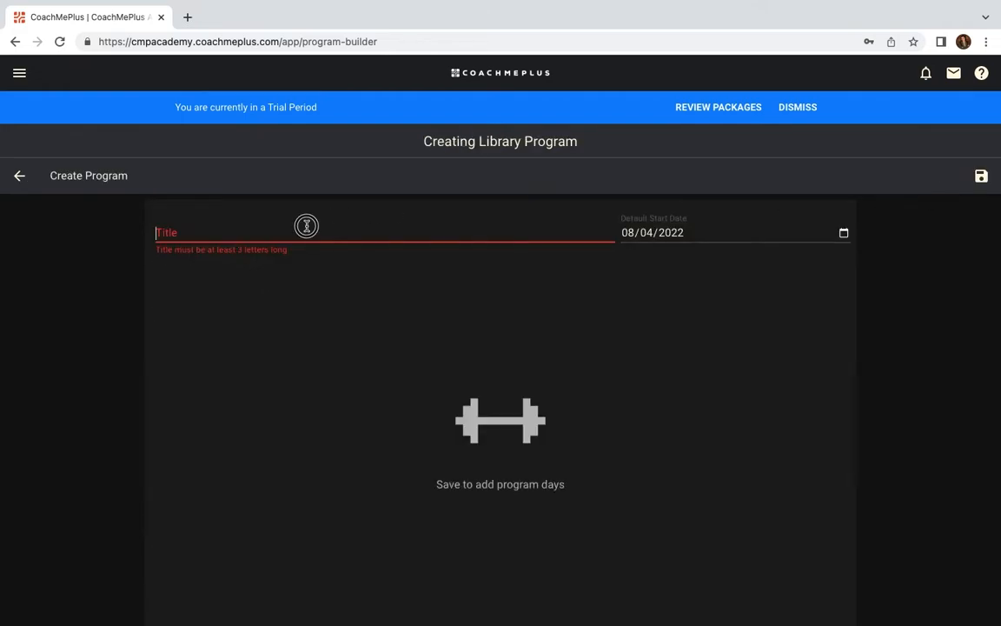
text(Pro)
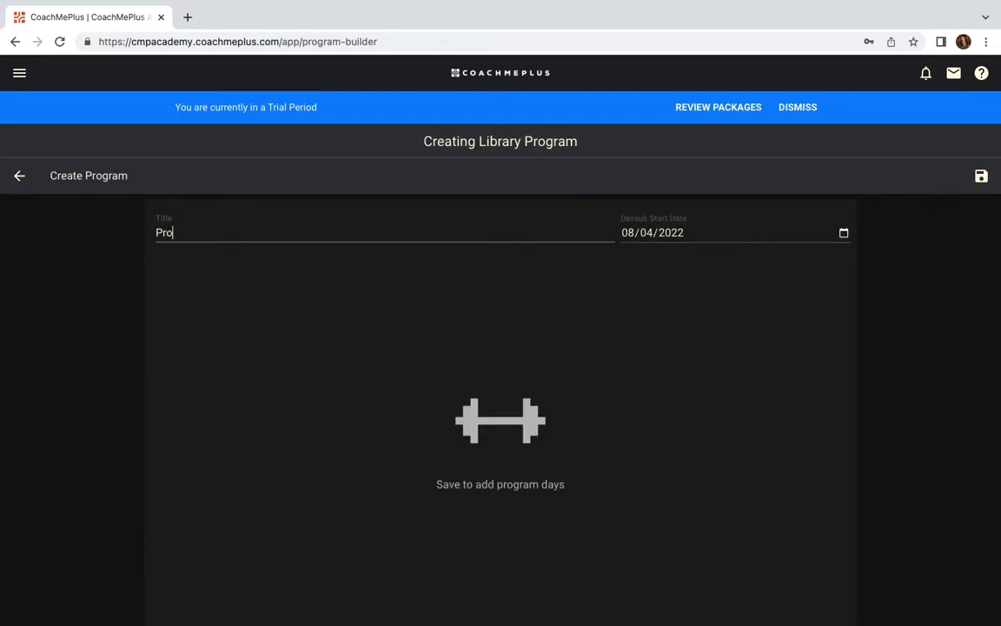
text(gram #1)
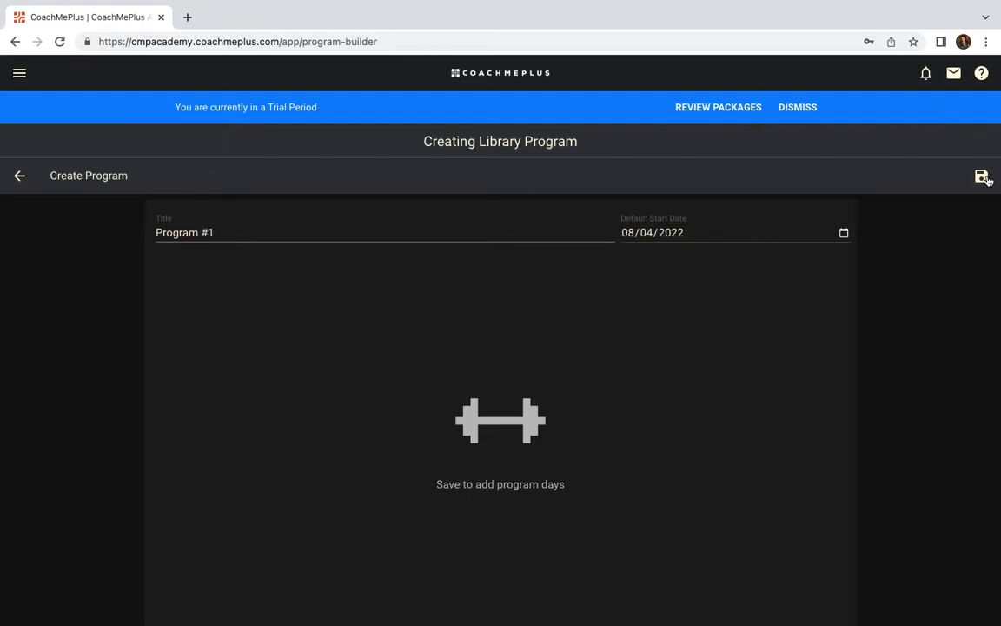
click(980, 176)
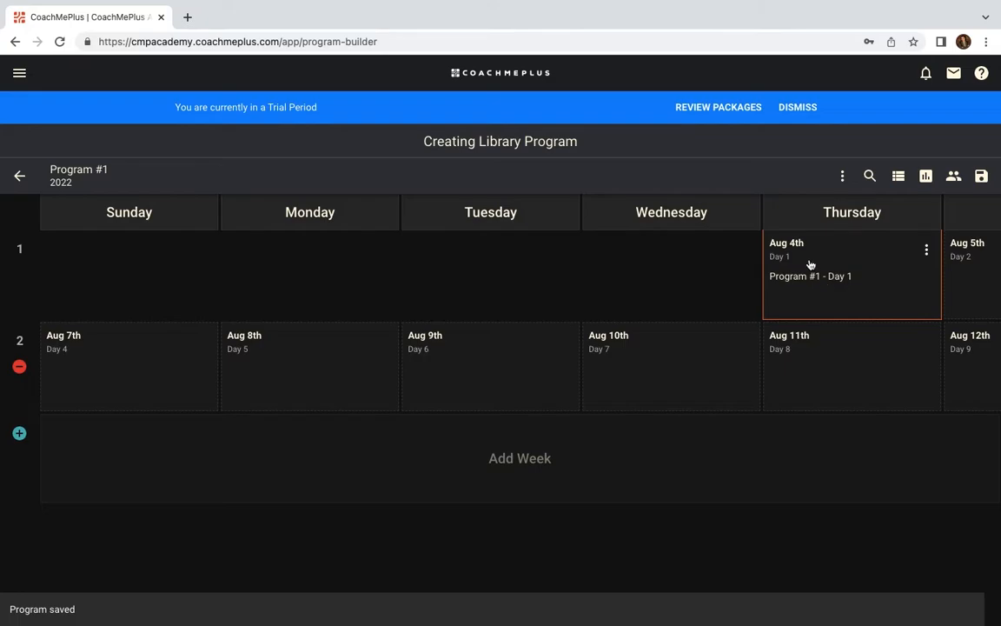
mouse_move(814, 280)
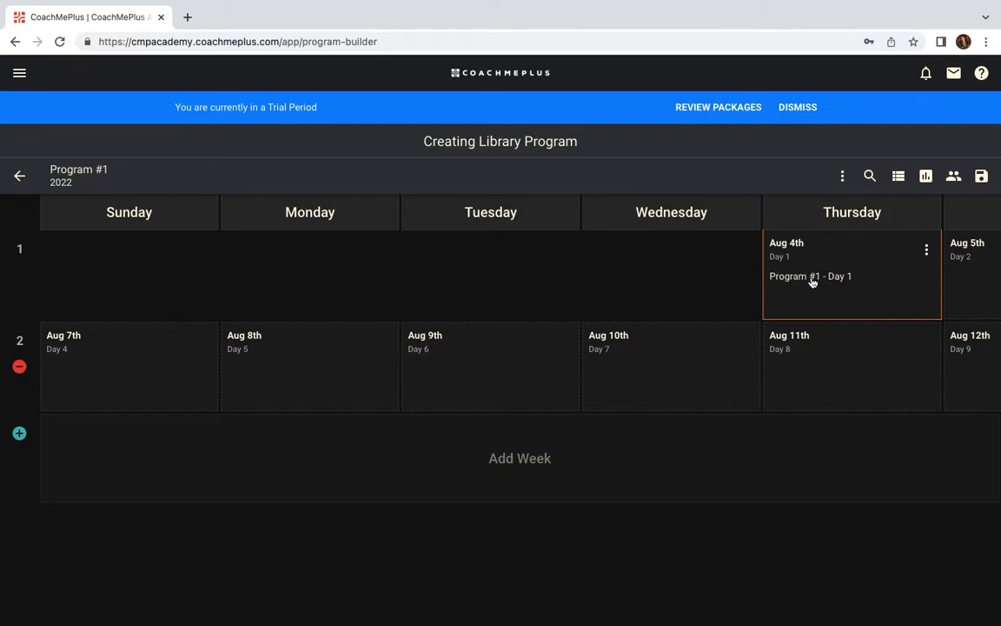
- Add a 3/4 Sit-up to the Day 1 circuit on Aug 4th from the exercise list
click(810, 275)
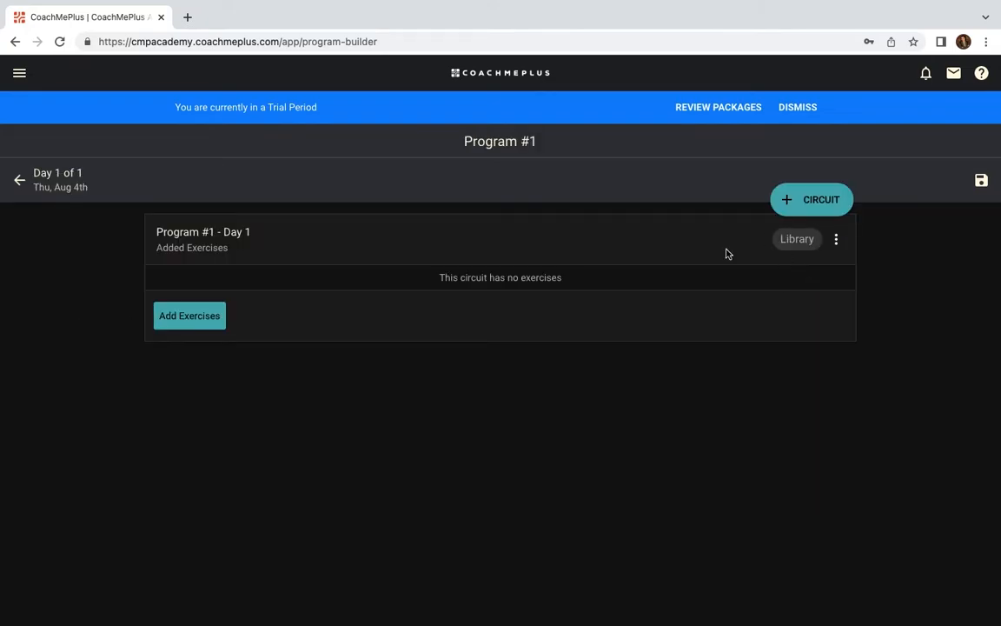
mouse_move(190, 317)
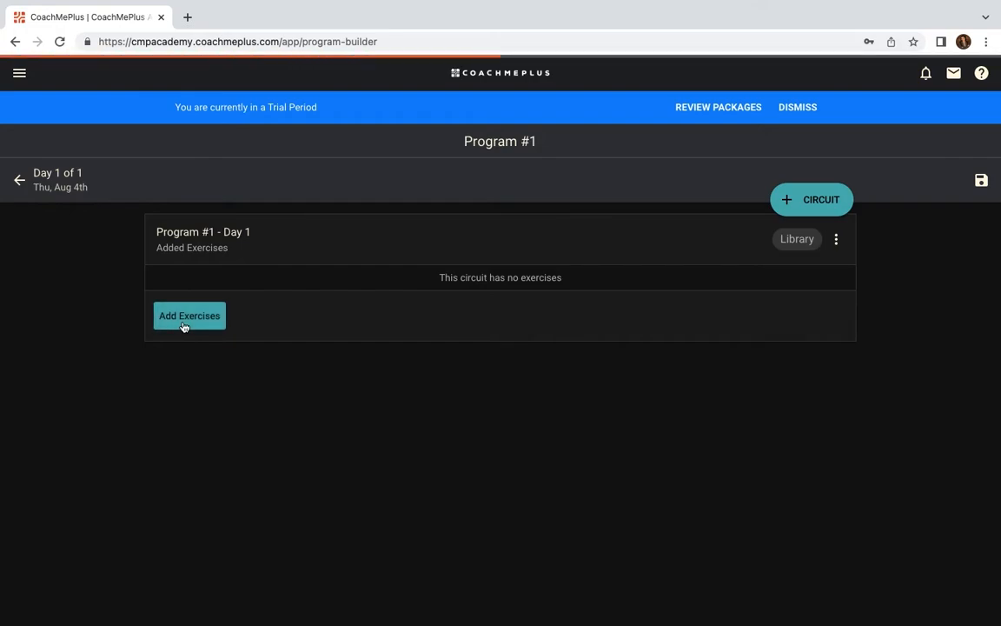
click(190, 317)
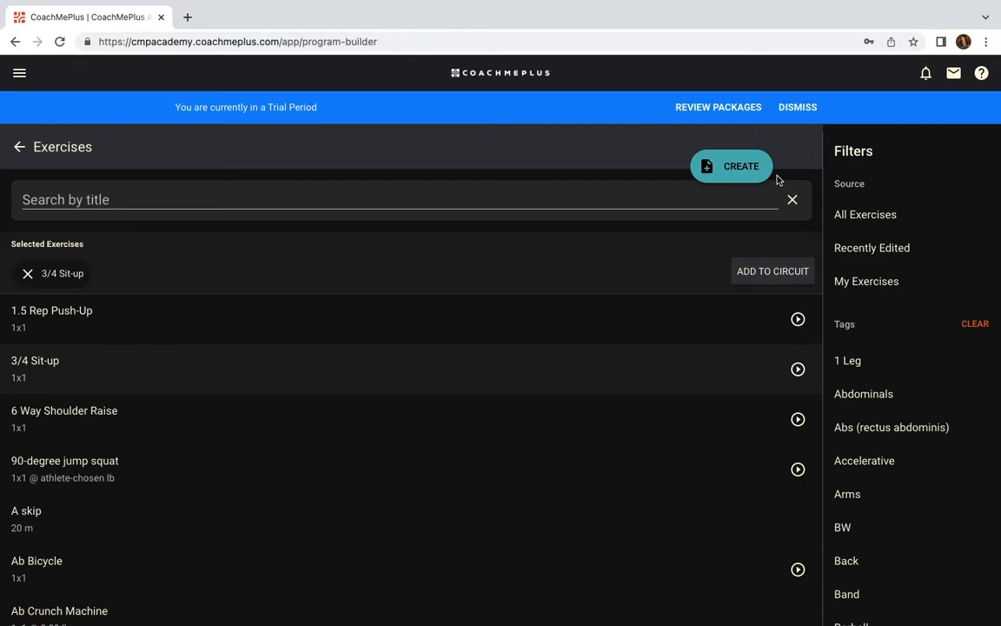
mouse_move(782, 282)
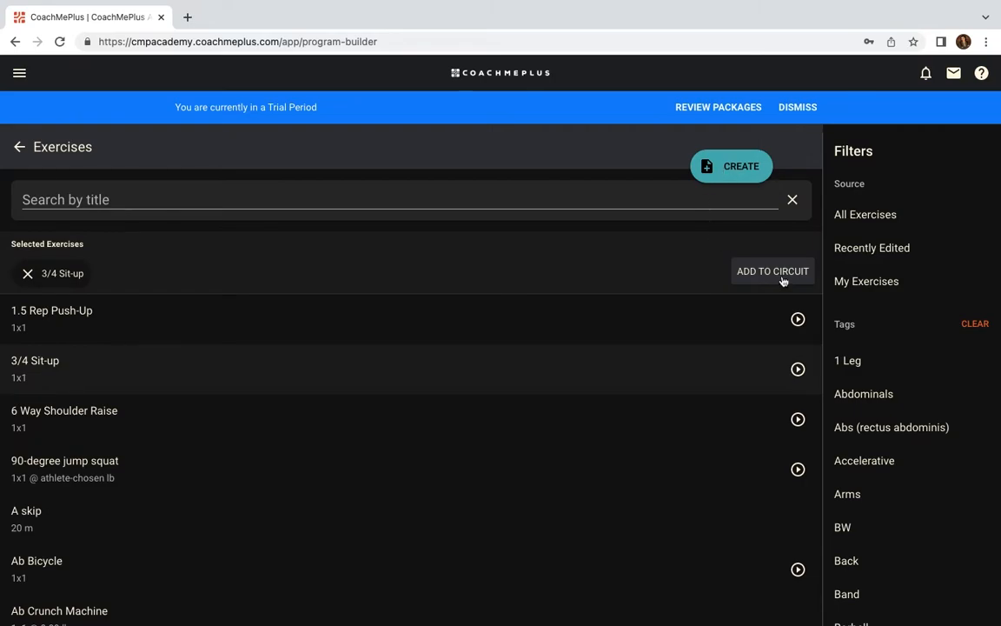
click(772, 271)
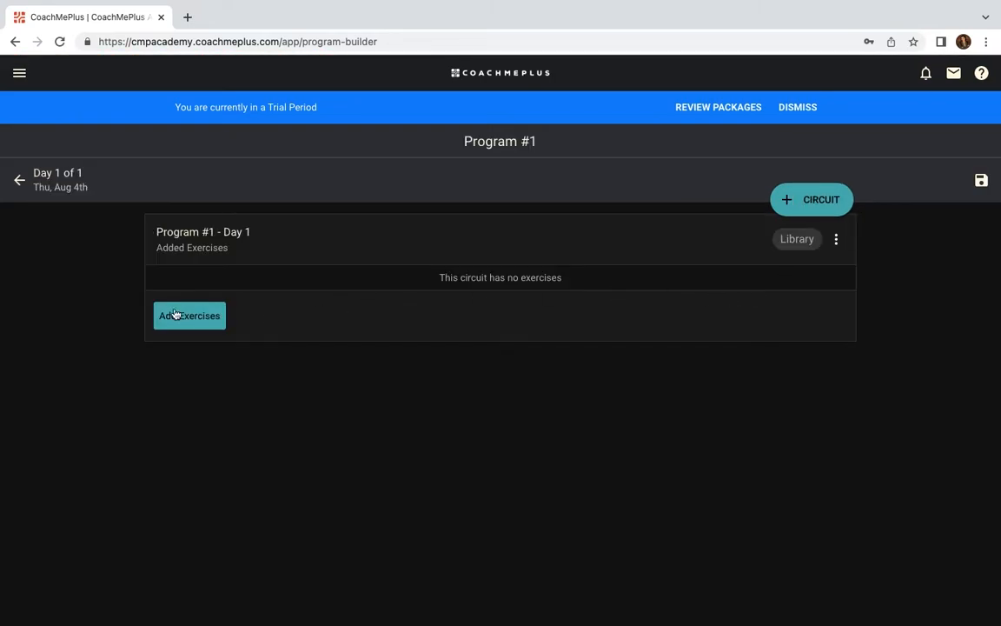
click(190, 316)
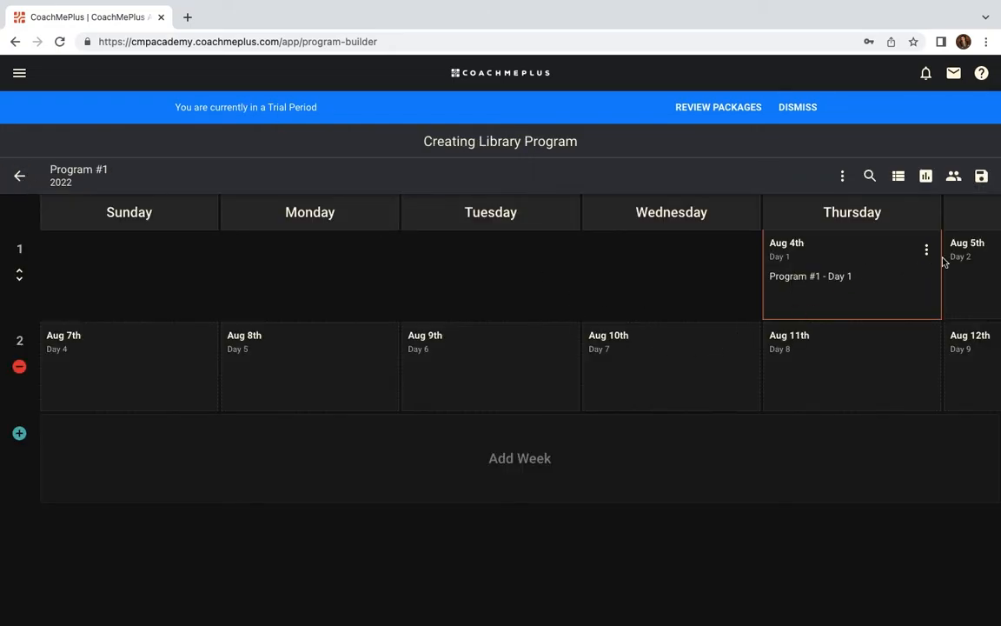
- Copy the Aug 4th Day 1 session to Aug 9th, Aug 18th and Aug 22nd
click(927, 251)
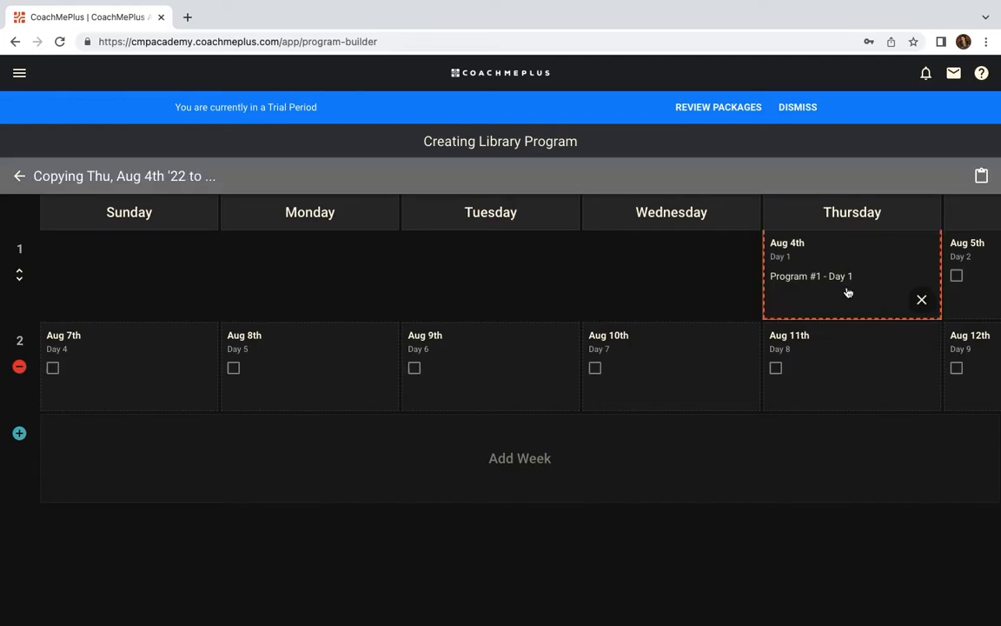
mouse_move(446, 382)
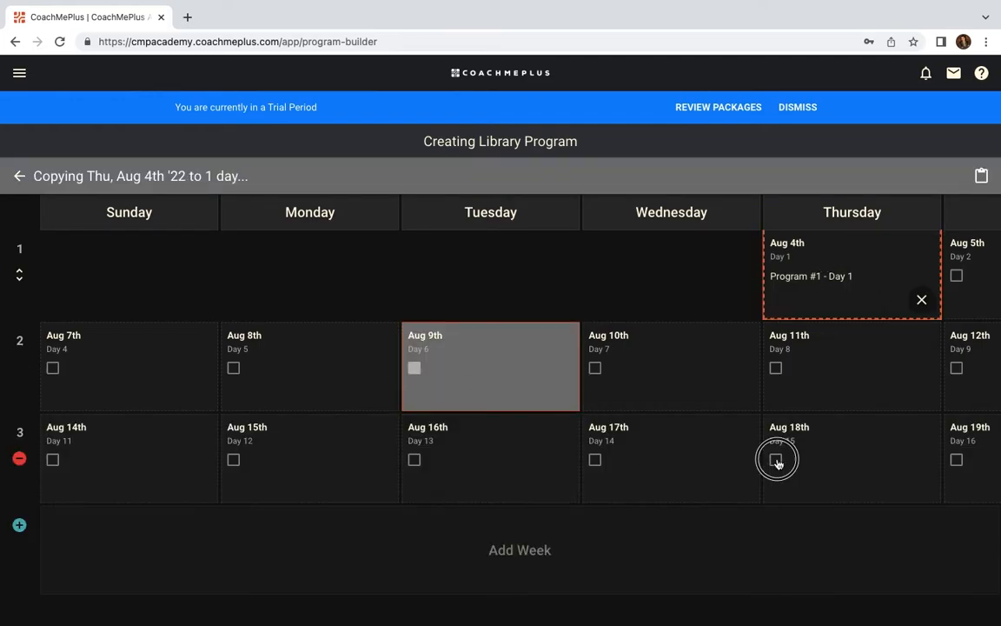
click(776, 459)
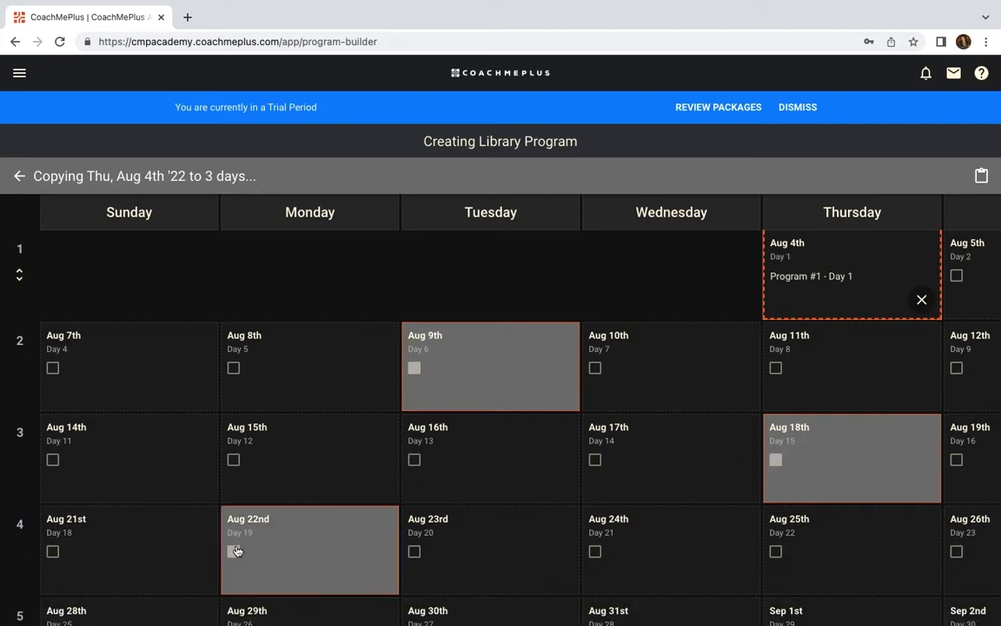
scroll(down, 3)
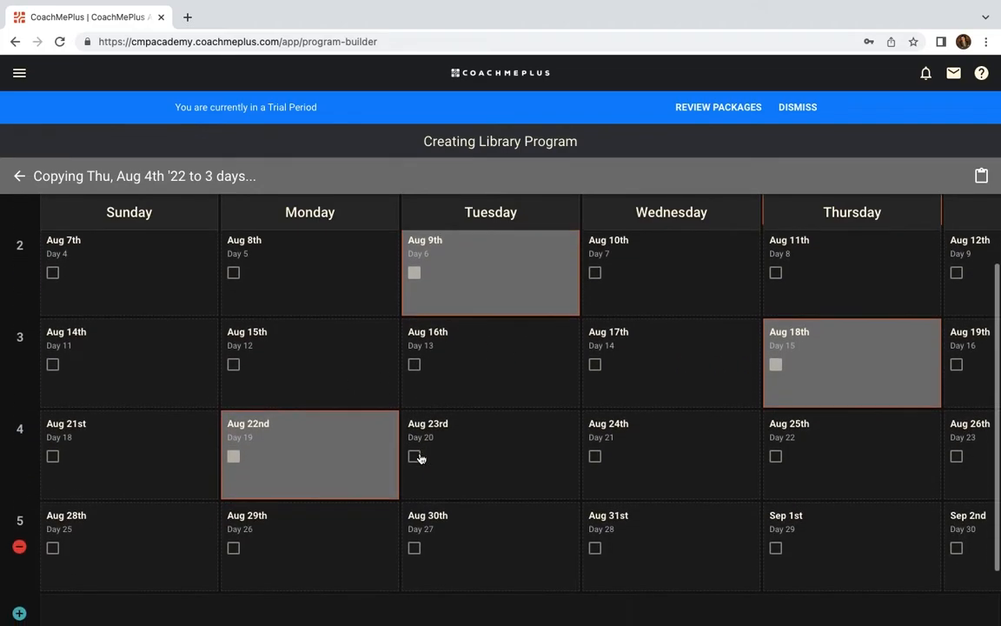
click(981, 175)
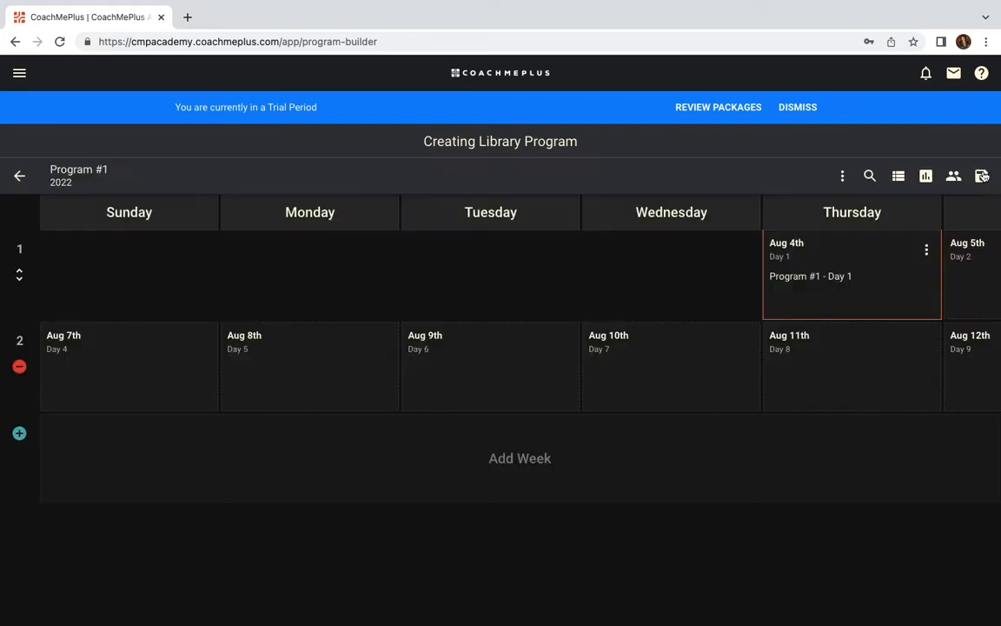
- Save Program #1 and show its Assigned To athlete list
click(983, 175)
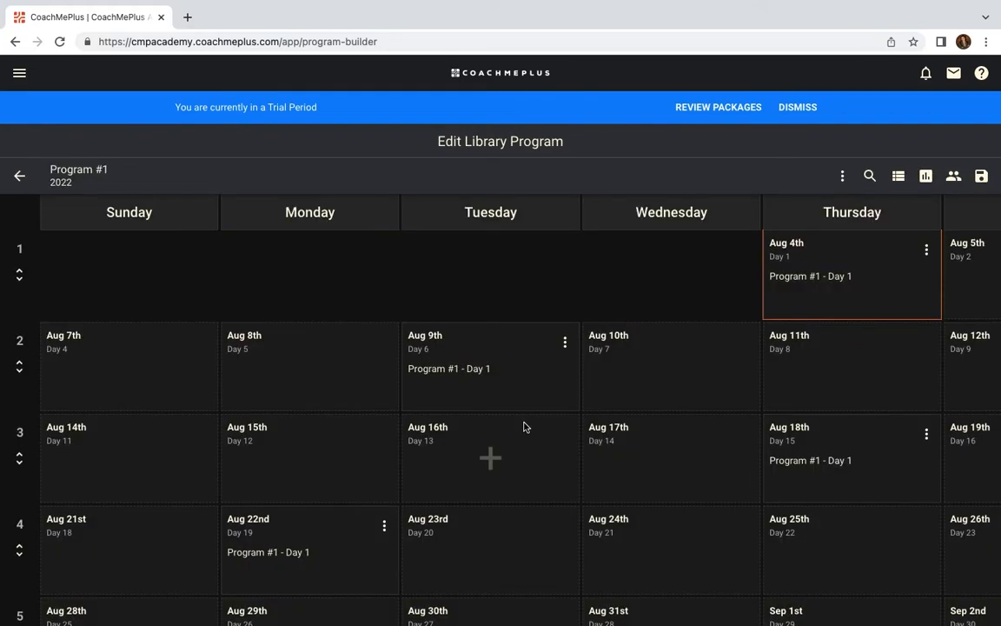
mouse_move(811, 277)
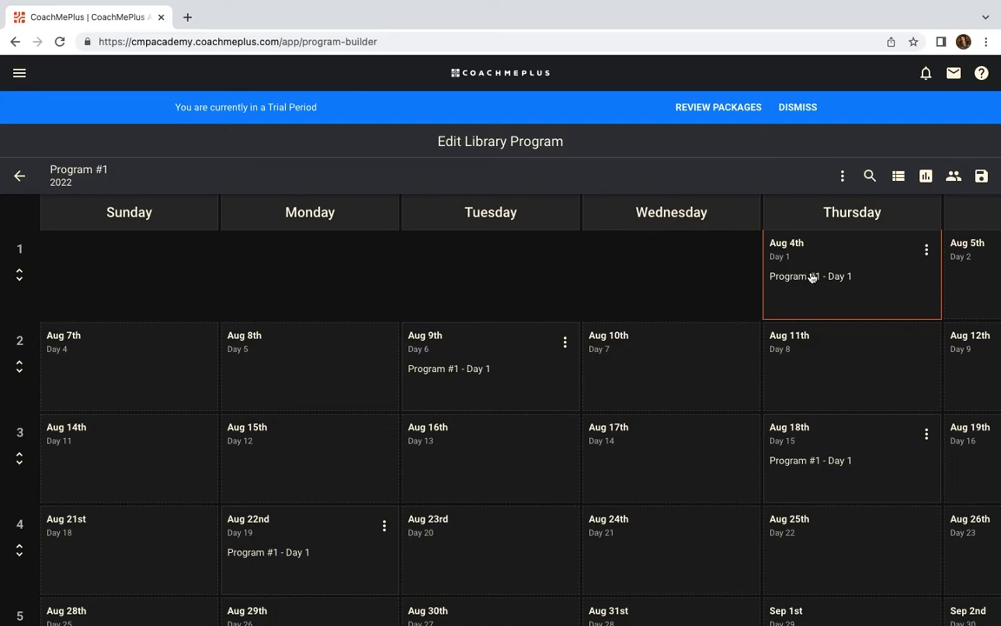
mouse_move(812, 276)
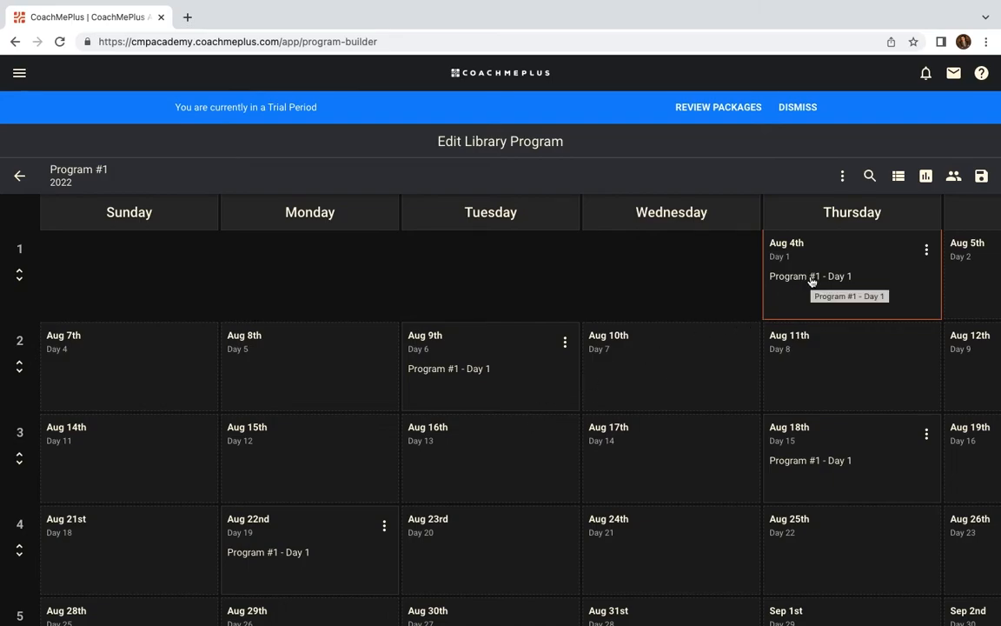
mouse_move(947, 212)
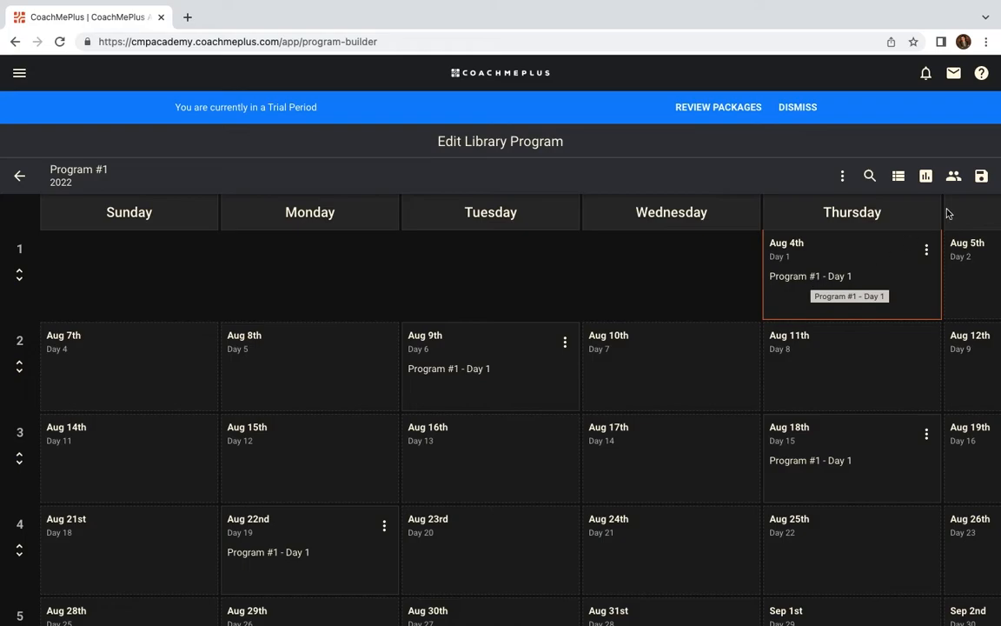
click(953, 176)
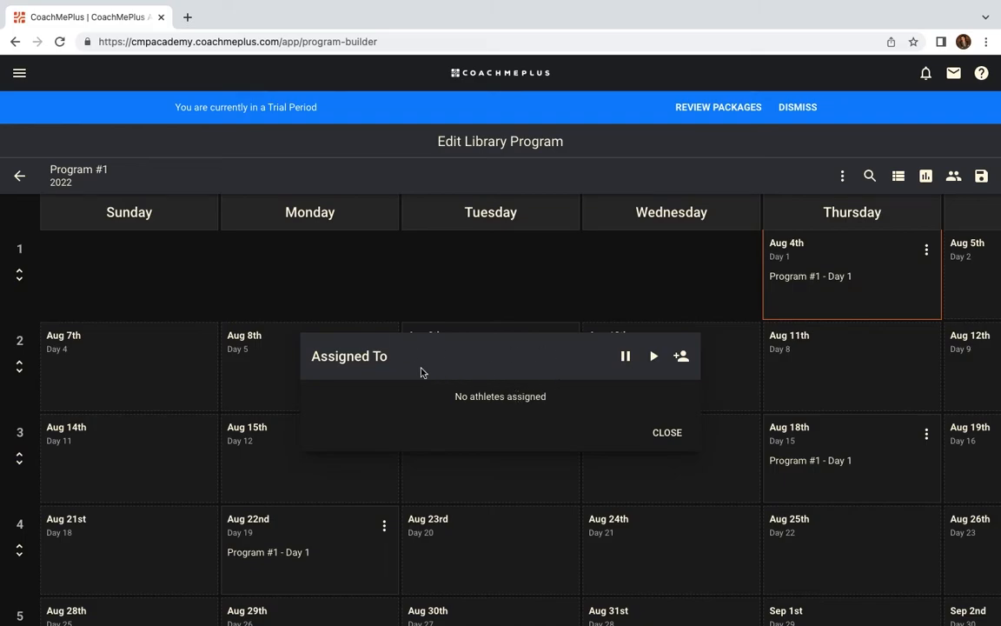
click(682, 354)
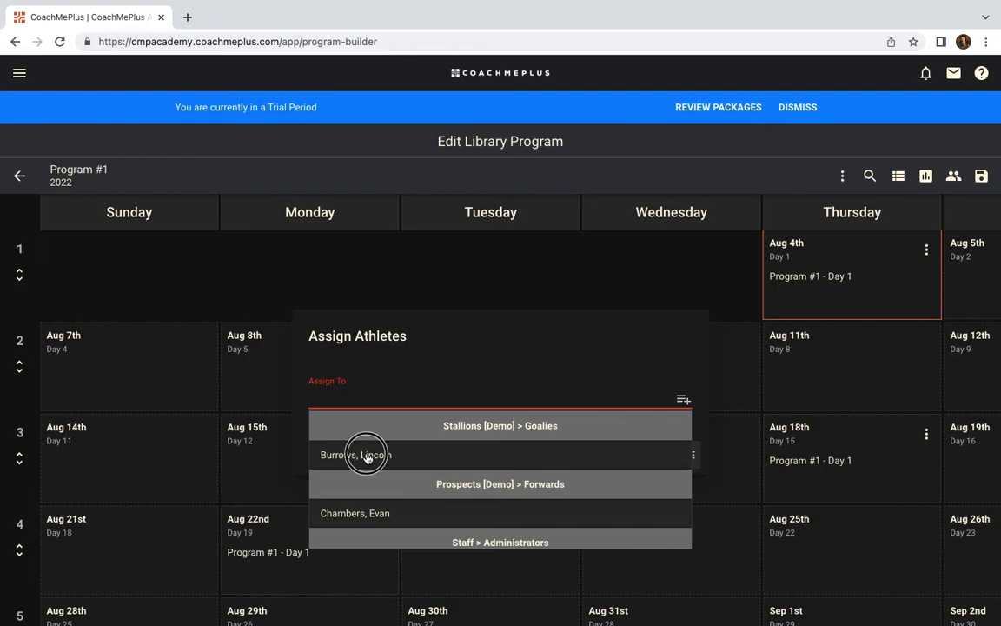
click(354, 455)
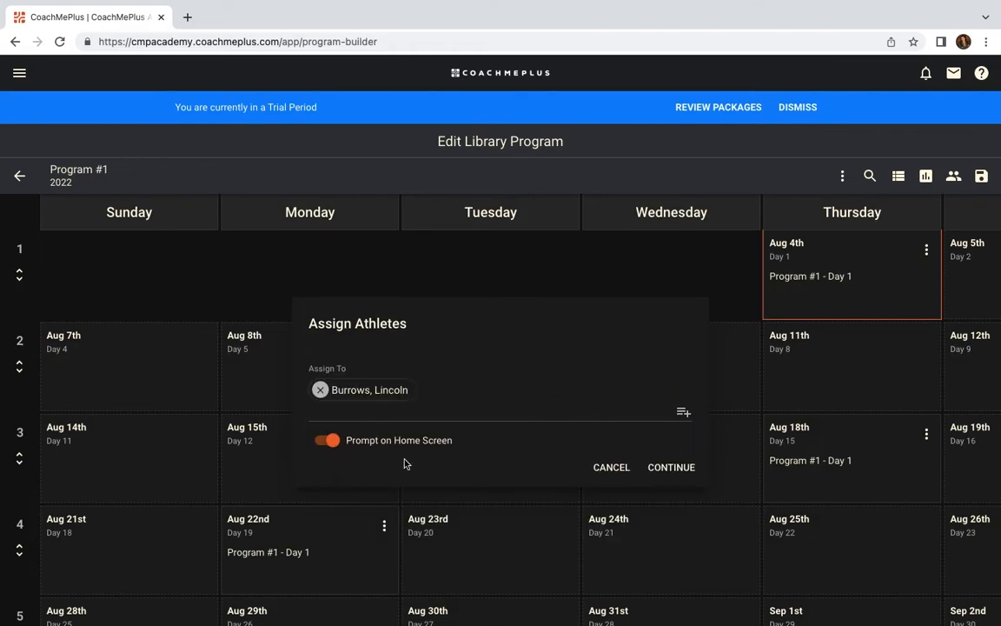
click(671, 466)
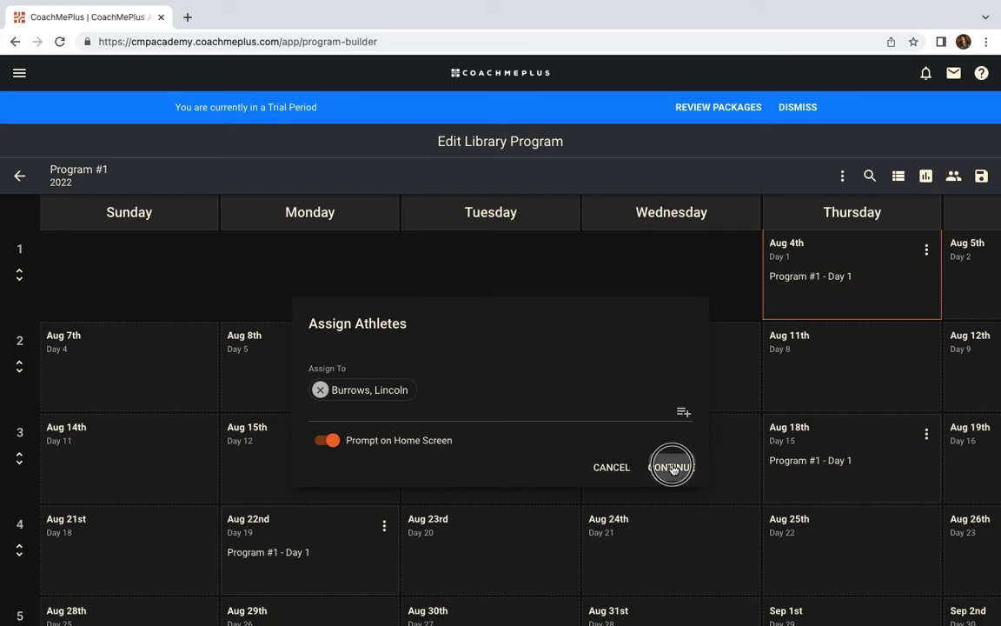
click(671, 466)
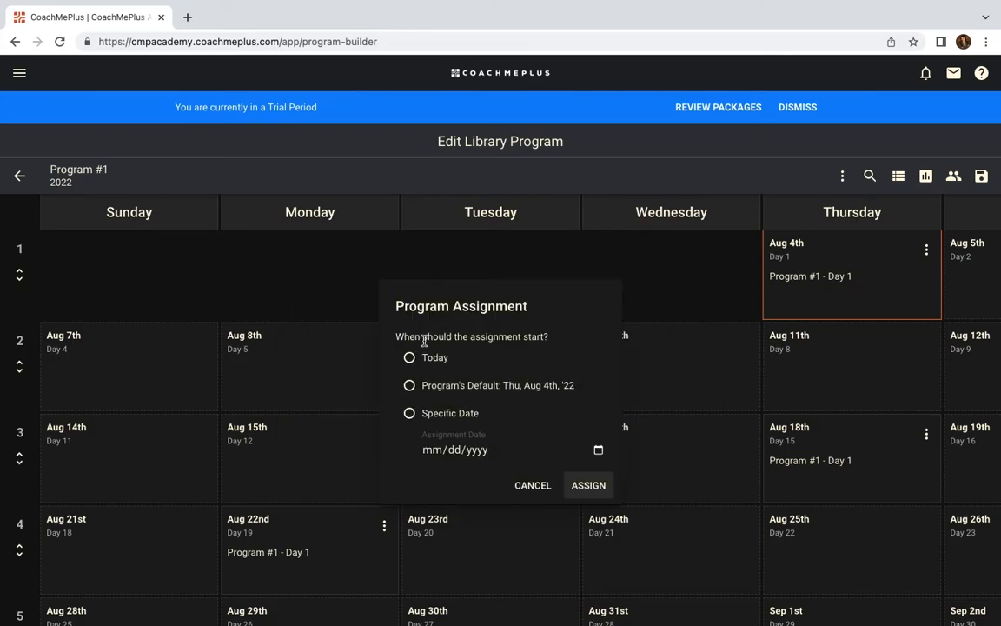
mouse_move(473, 353)
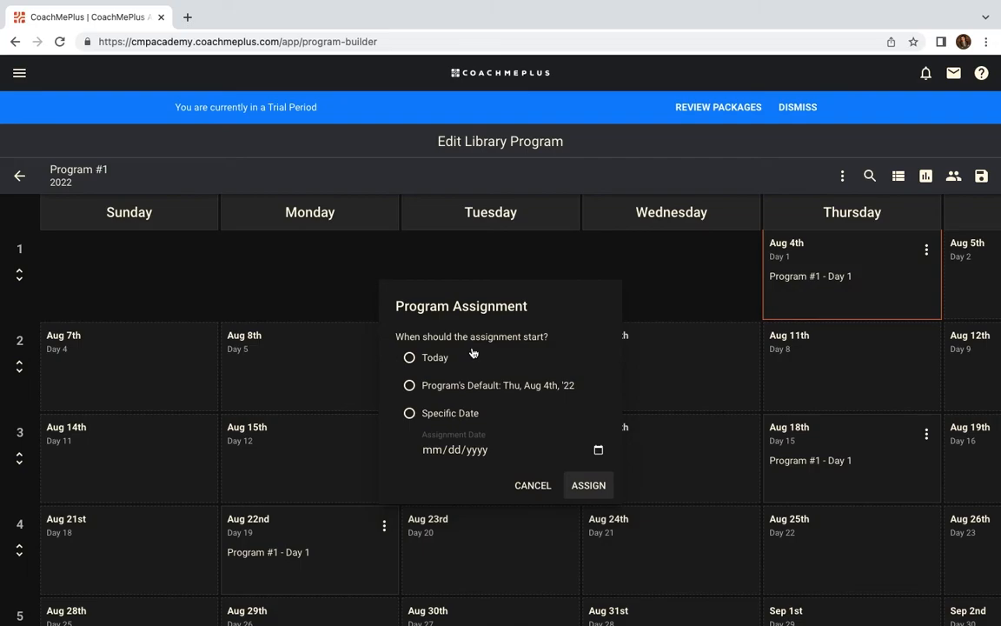
click(408, 358)
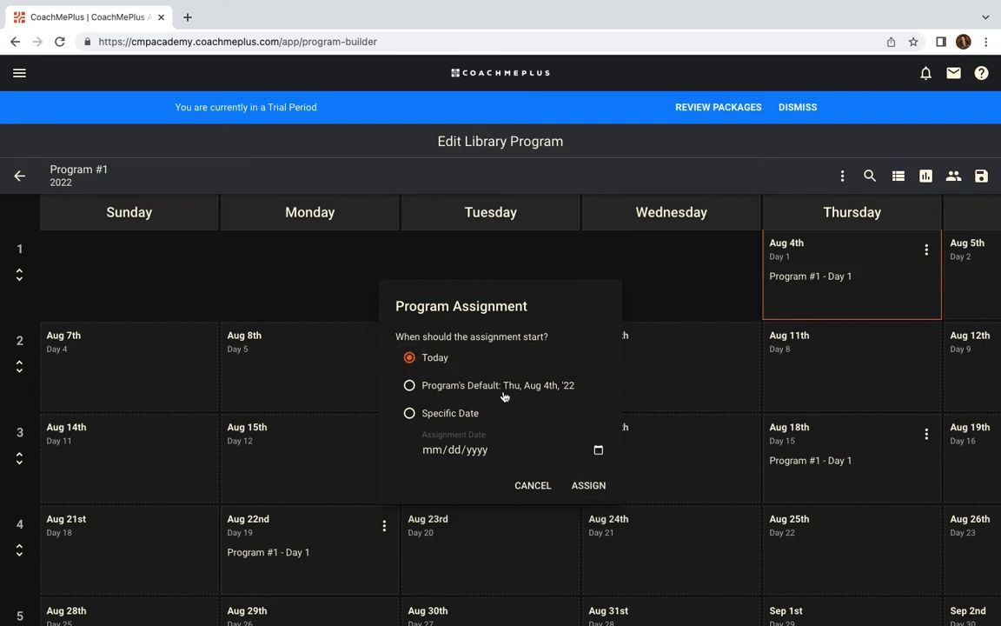
mouse_move(558, 396)
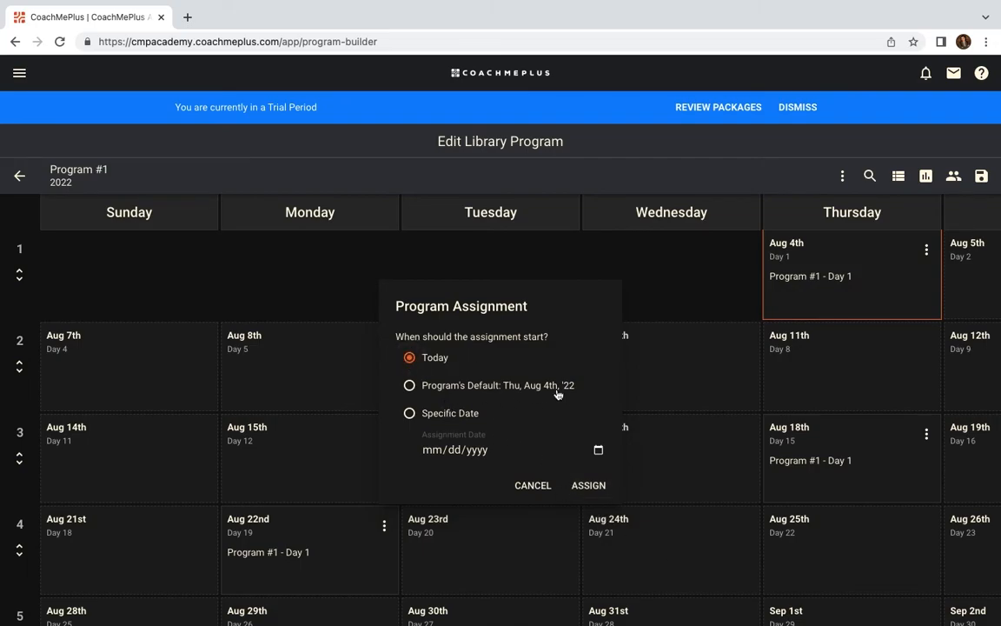
click(588, 485)
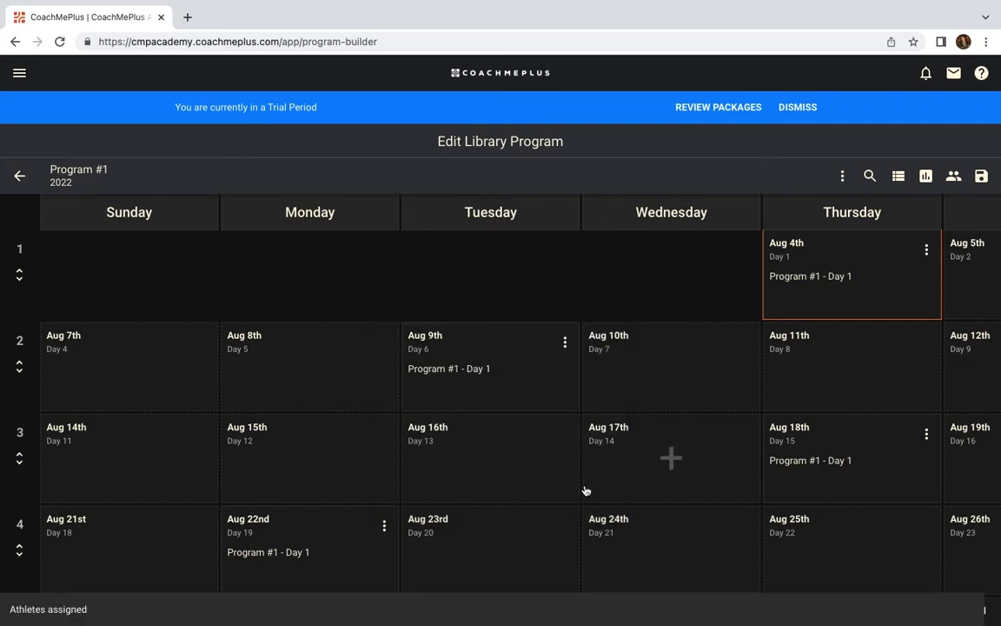
scroll(down, 3)
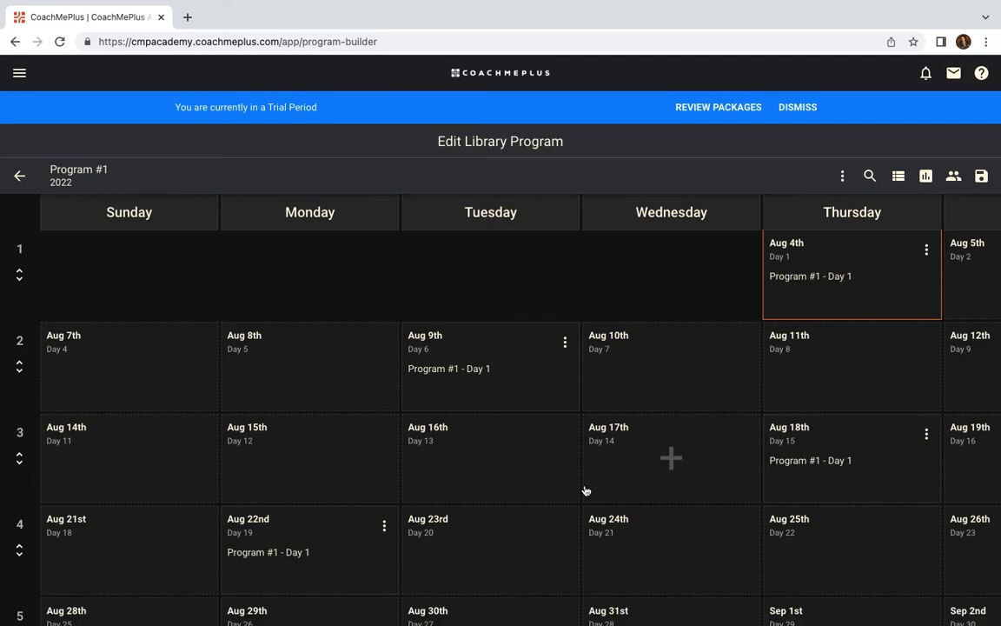